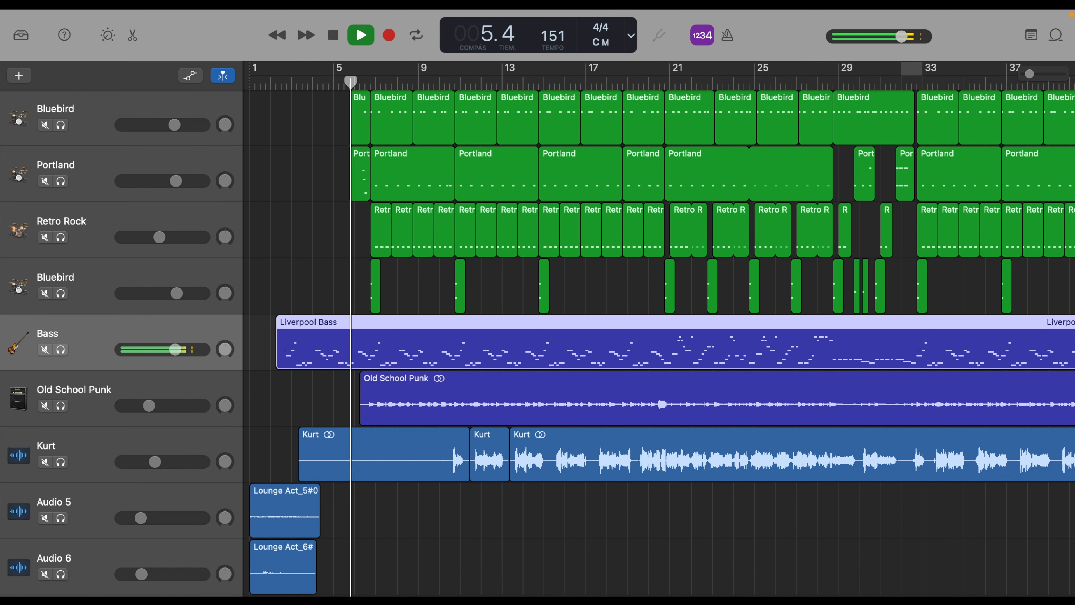
left_click(361, 35)
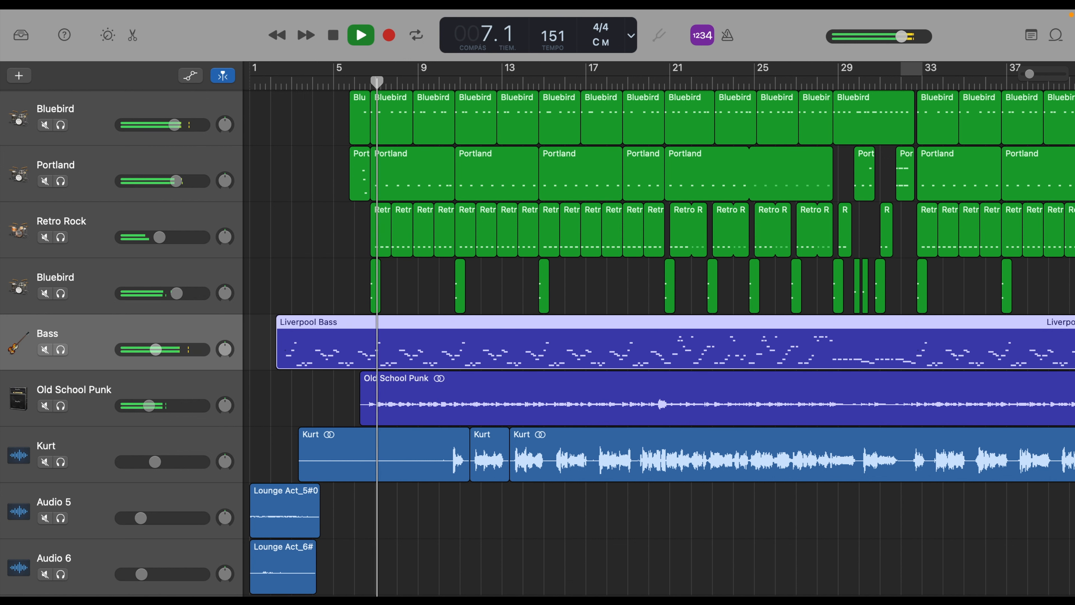